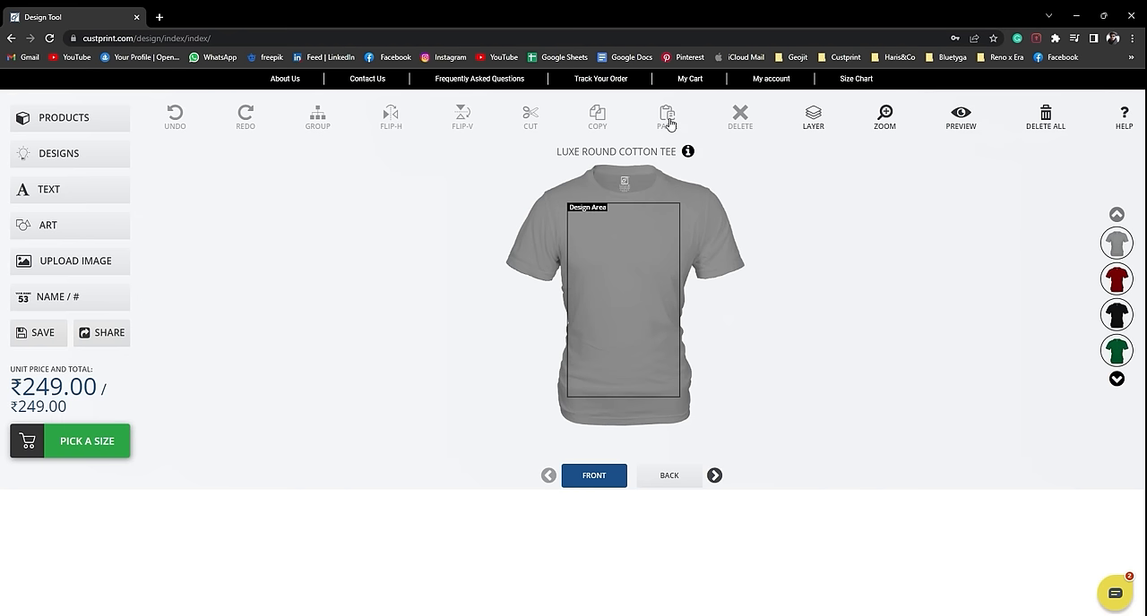
- Switch to a black Comfort Round Cotton Tee and add the white paw-print art
click(666, 117)
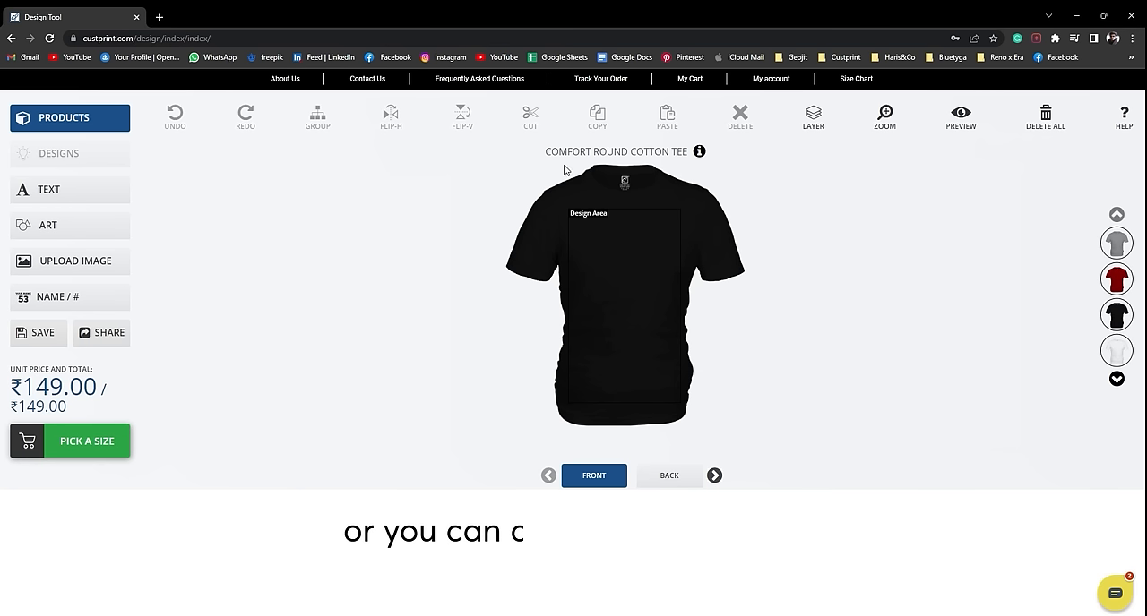
click(48, 225)
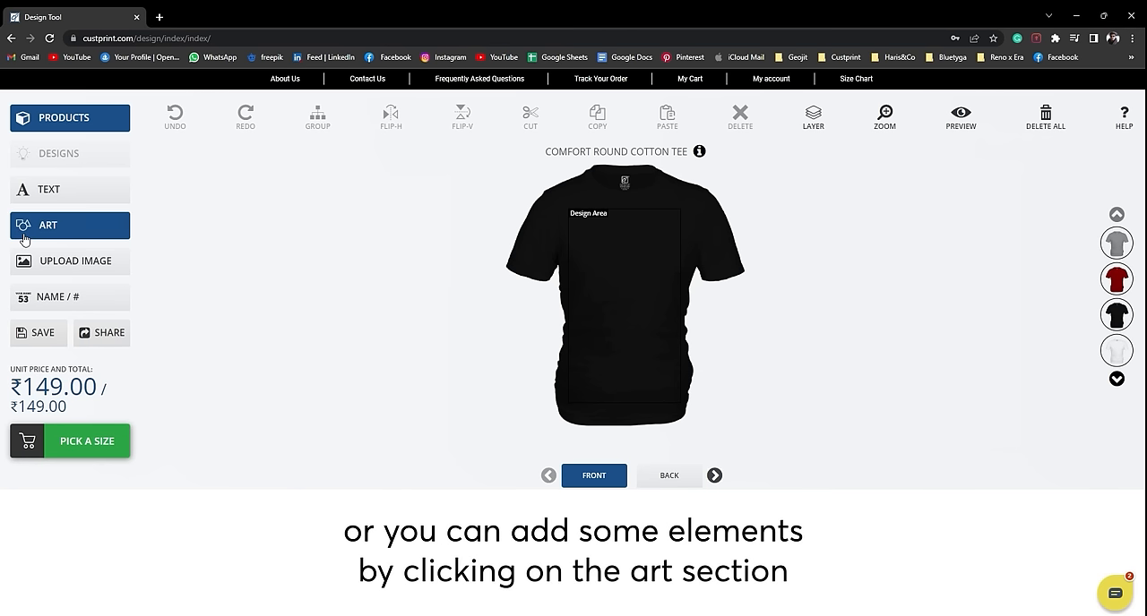
click(47, 225)
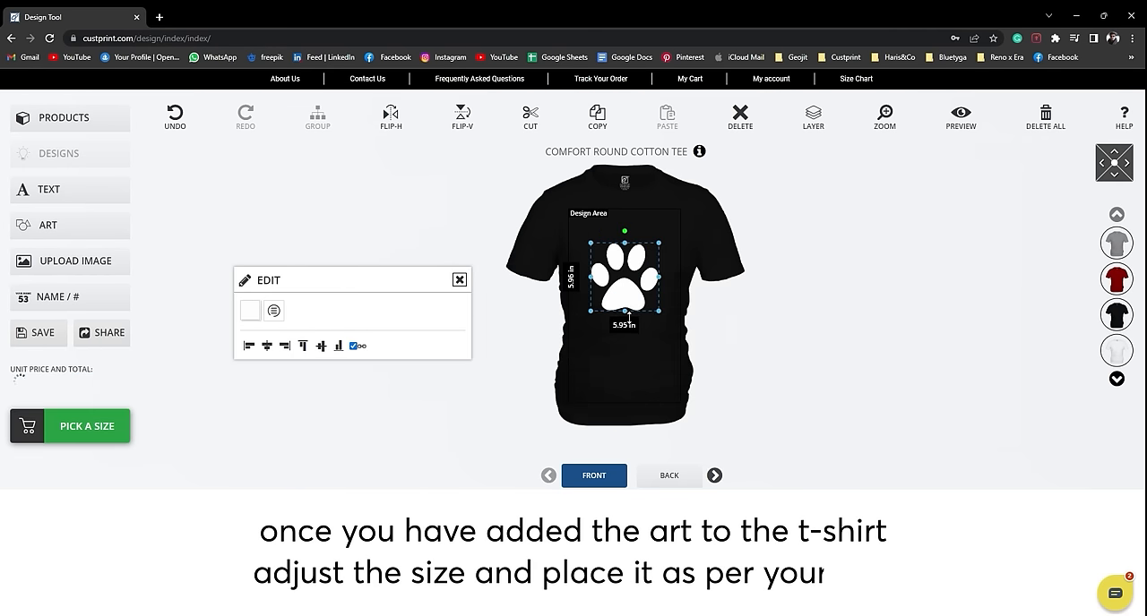
click(50, 189)
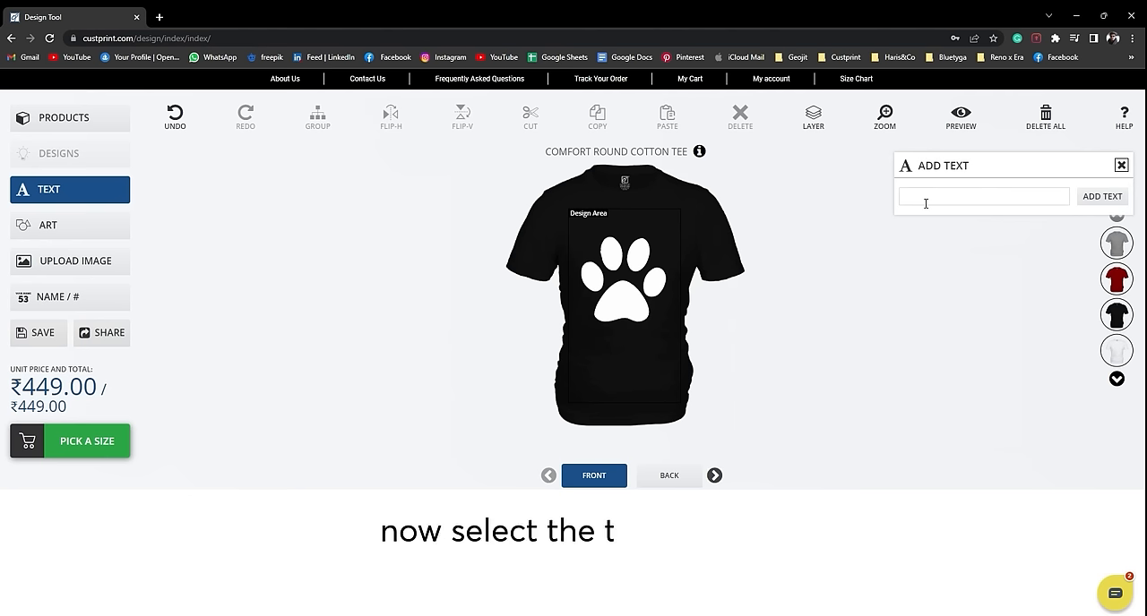
- Place 'pow pow' text above the paw print and add one size M tee to the cart
text(pow pow)
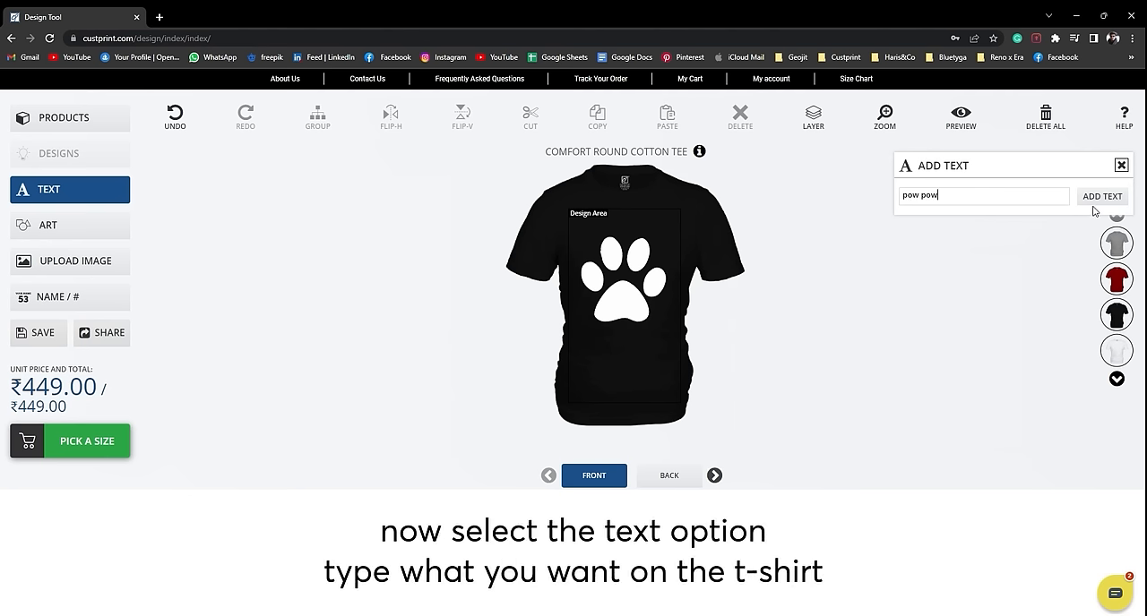
click(1102, 196)
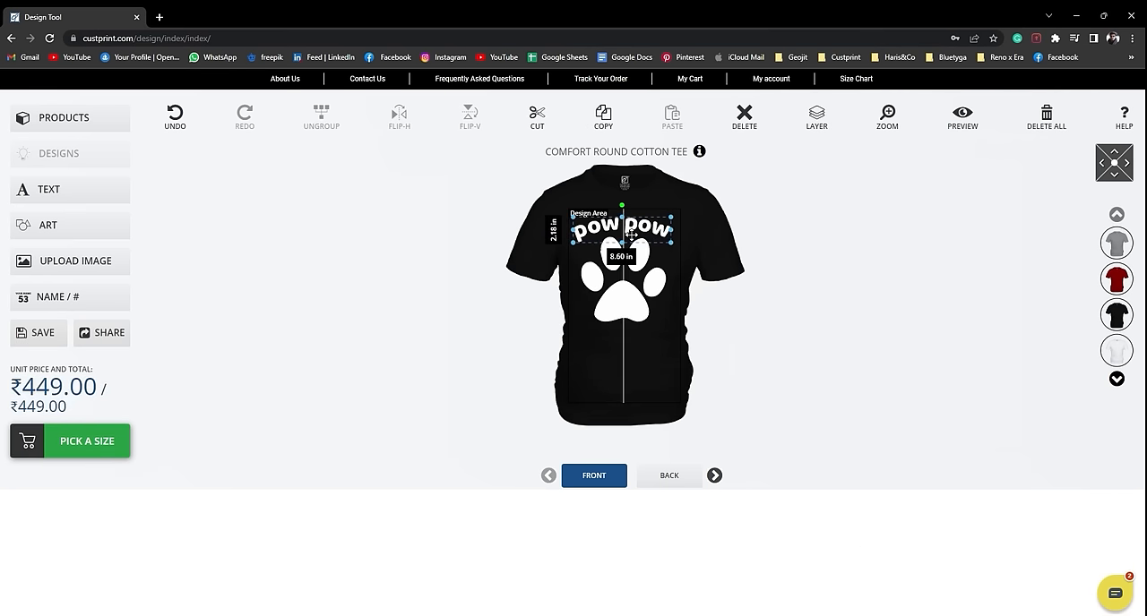
click(86, 441)
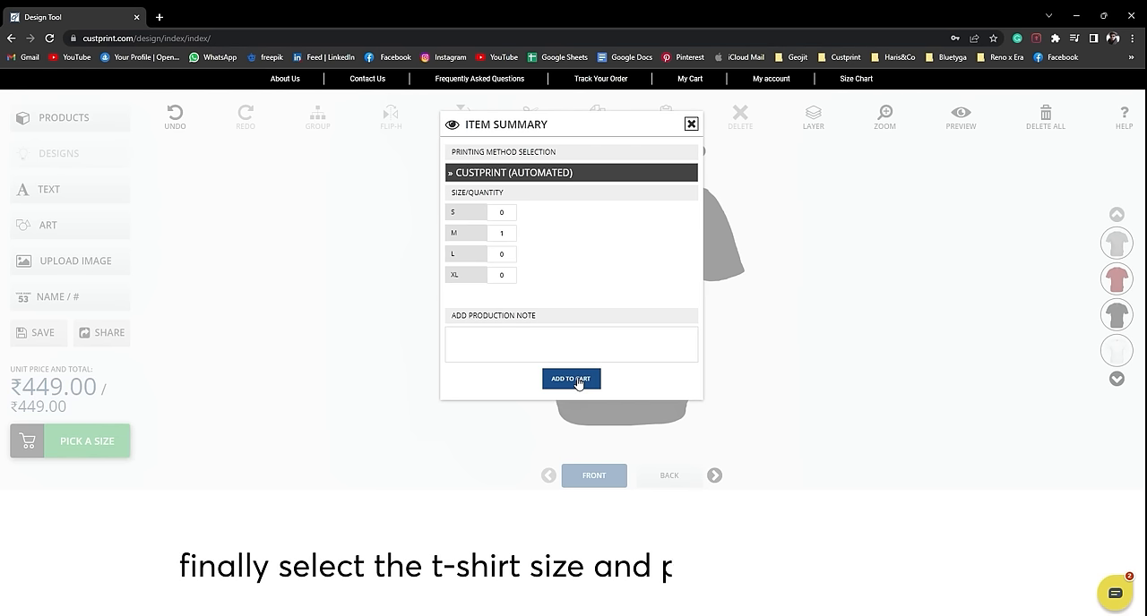
click(571, 378)
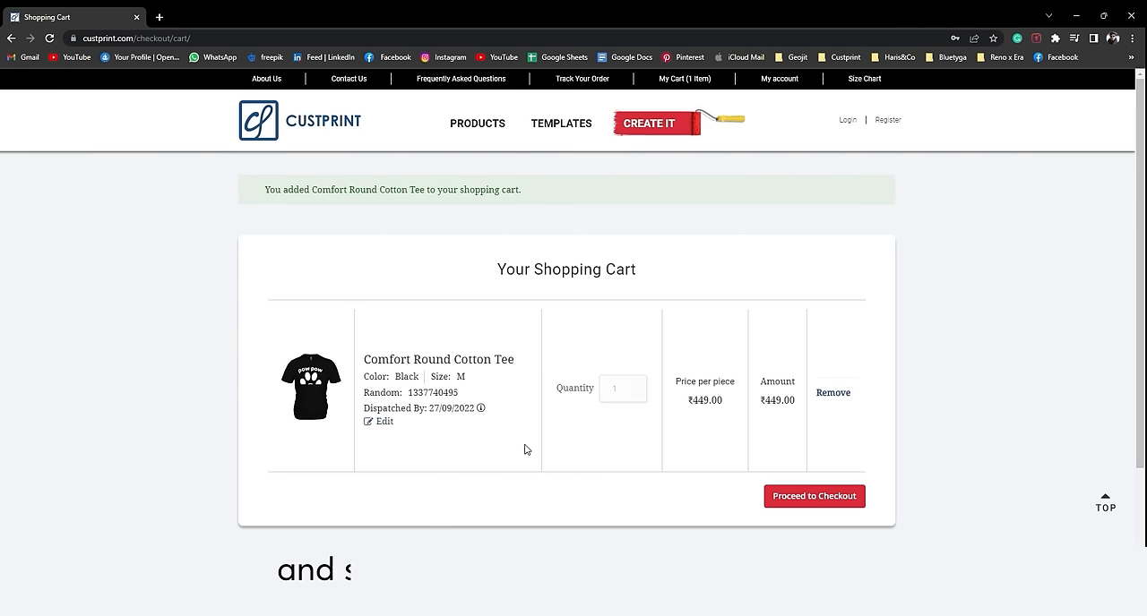